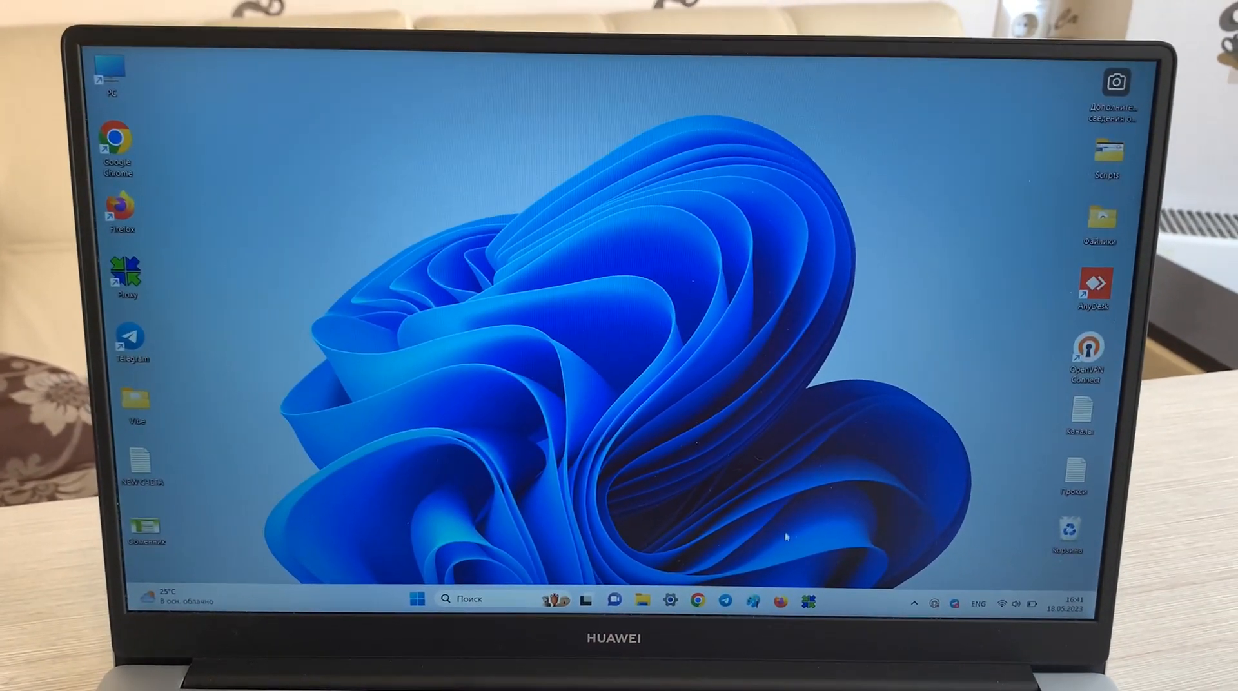
# - Open Chrome and search Google for '1xbet.com crash'
pyautogui.click(698, 601)
pyautogui.write('1')
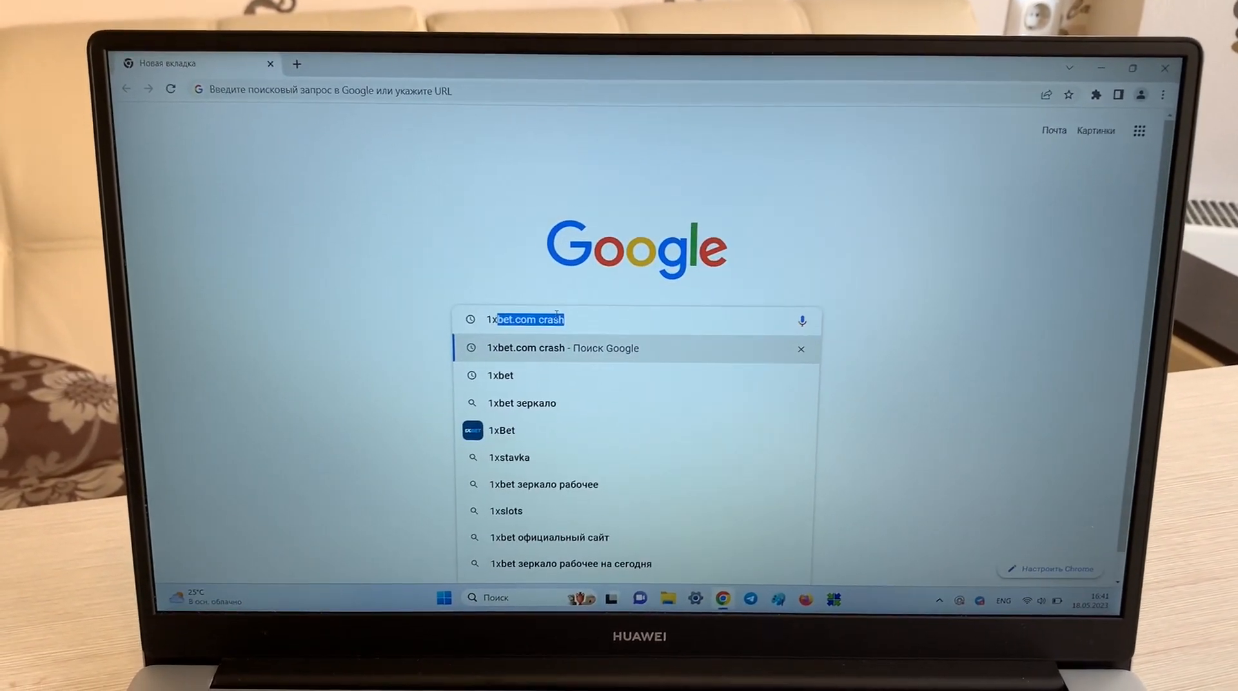
pyautogui.press('Enter')
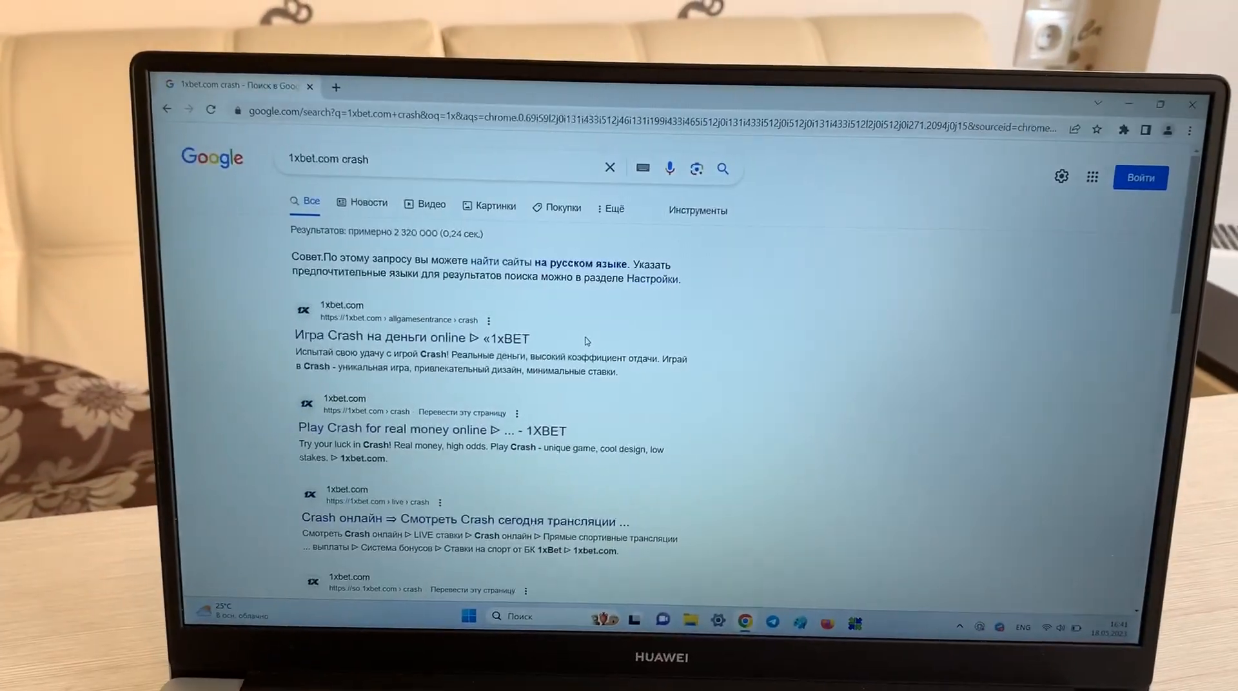
# - Open the first 1xBet result and go to the Thimbles game
pyautogui.click(411, 337)
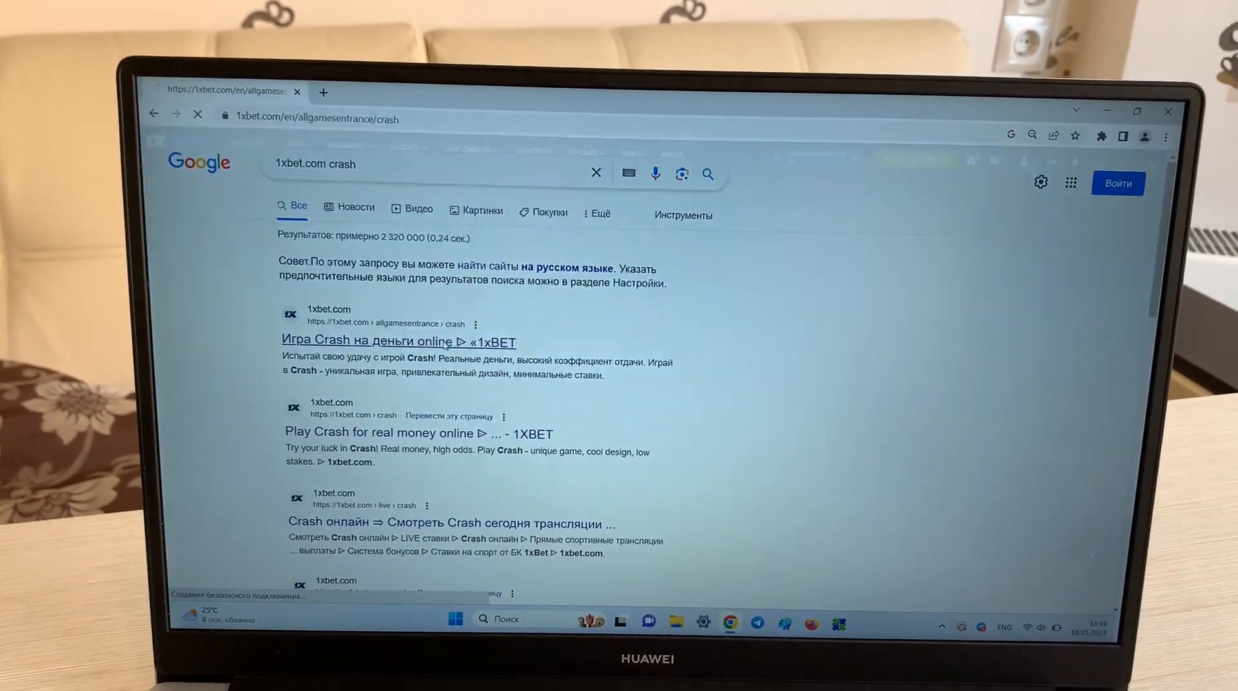
pyautogui.click(400, 341)
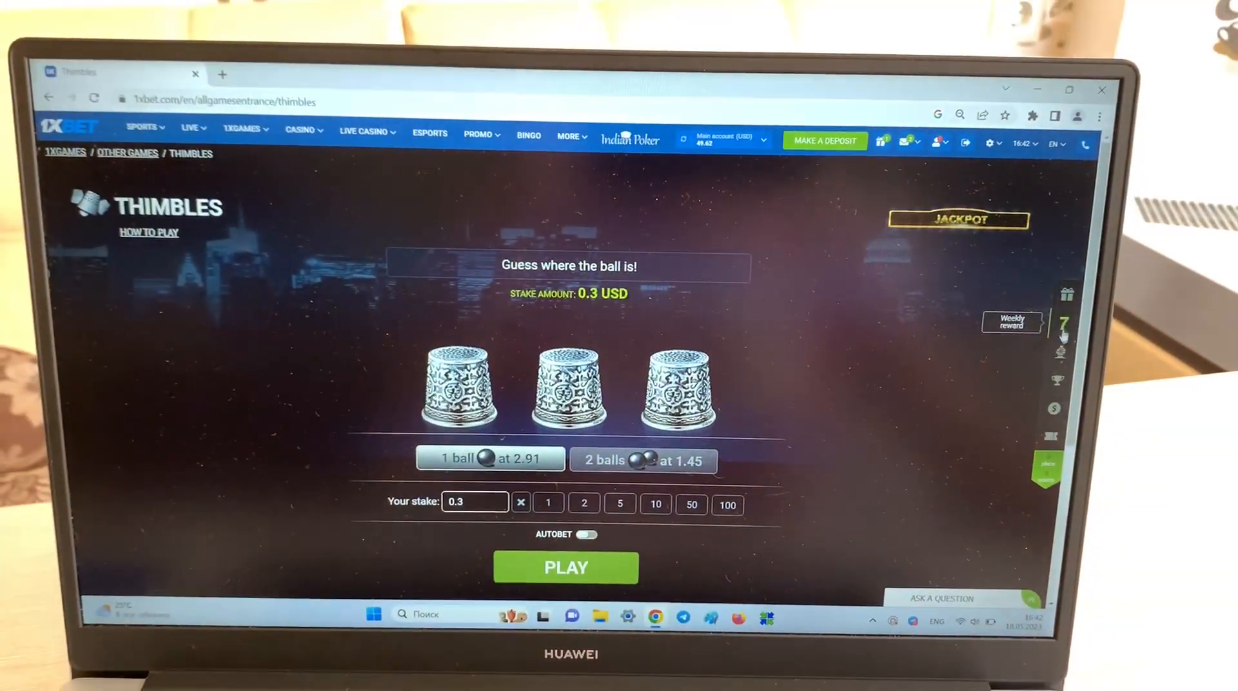
pyautogui.scroll(-3)
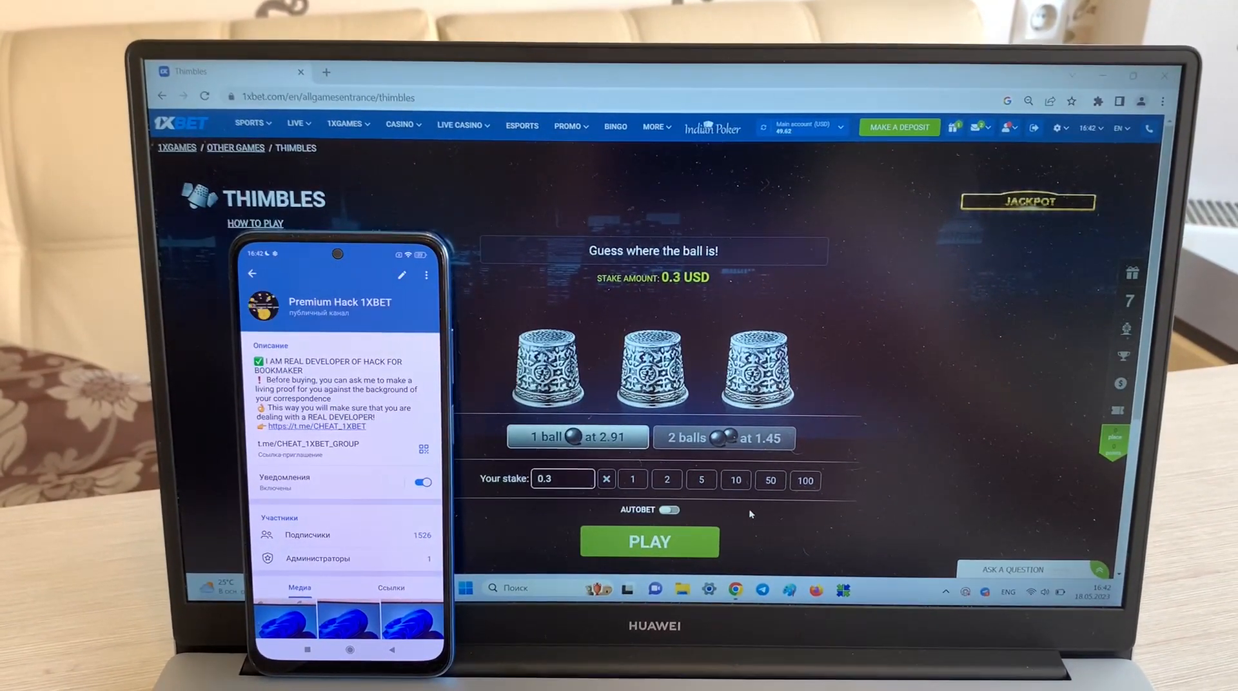
# - Play a Thimbles round at a 20.3 USD stake and pick a thimble
pyautogui.click(735, 480)
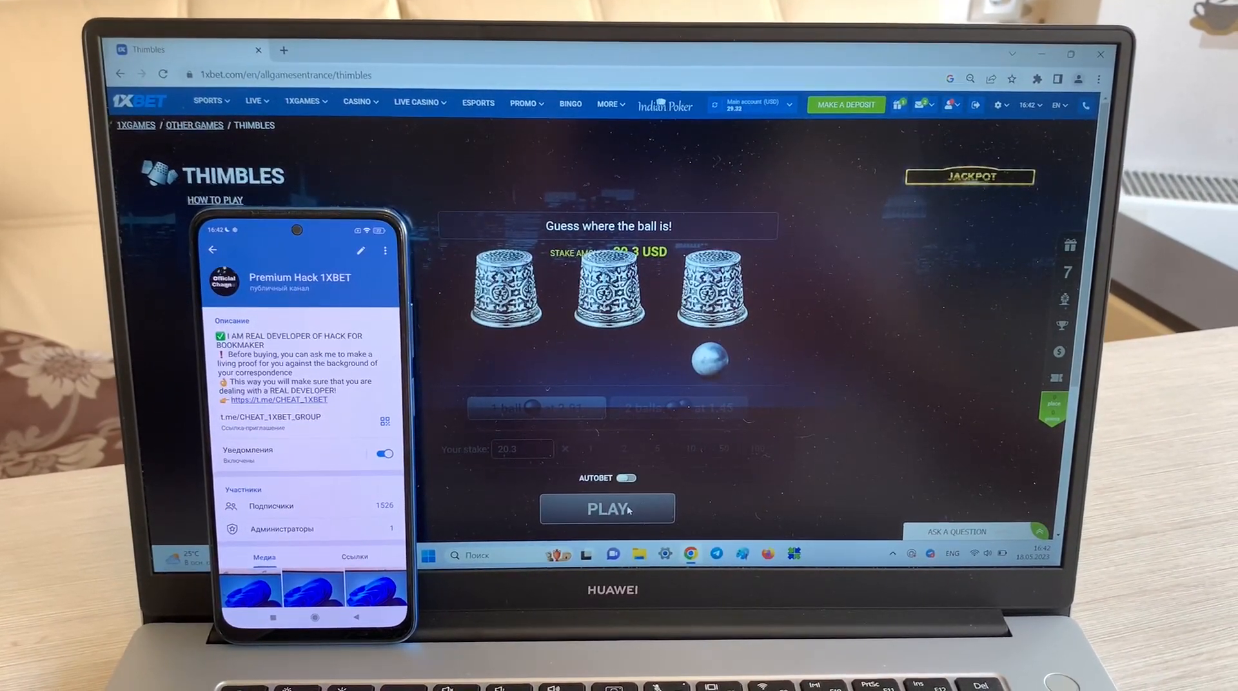
pyautogui.click(608, 508)
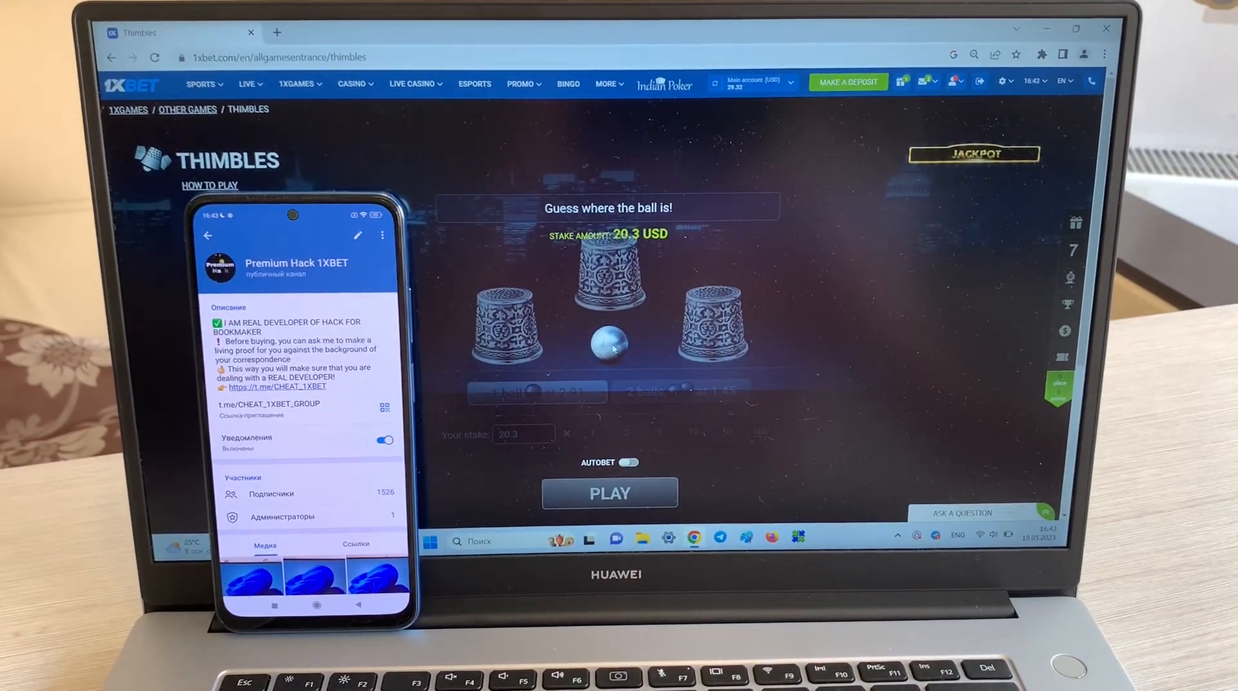
pyautogui.click(609, 493)
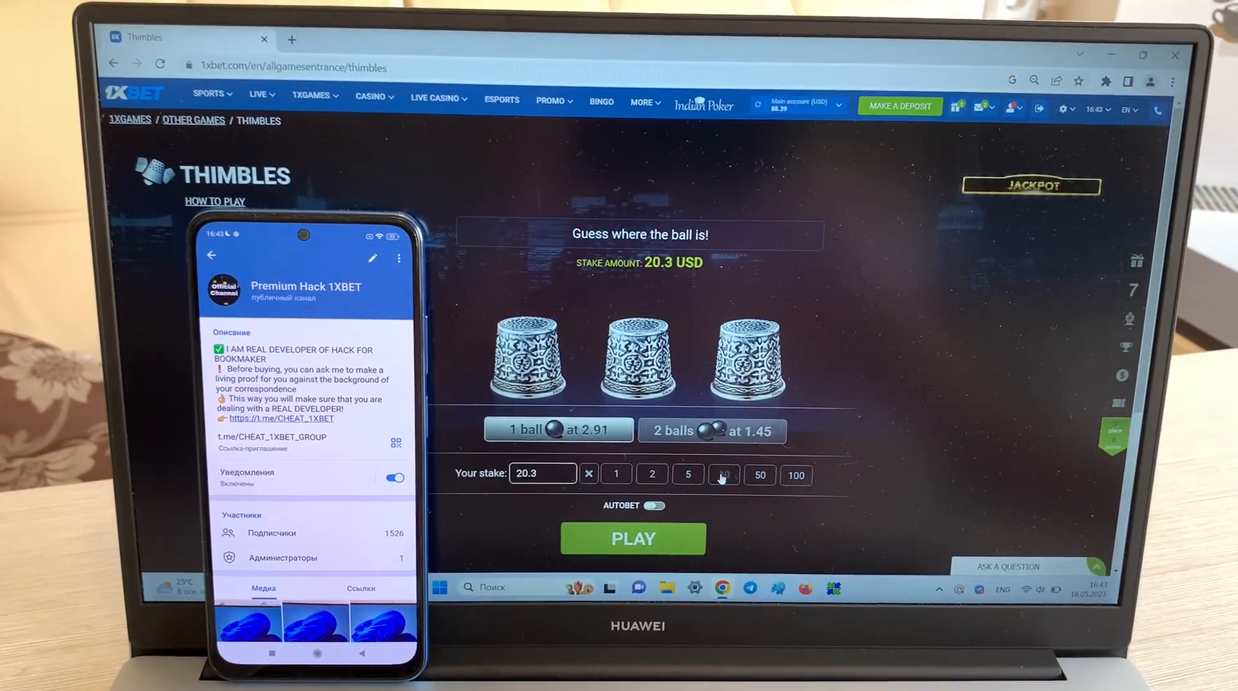
# - Raise the stake to 60.3 USD and play another round
pyautogui.click(724, 475)
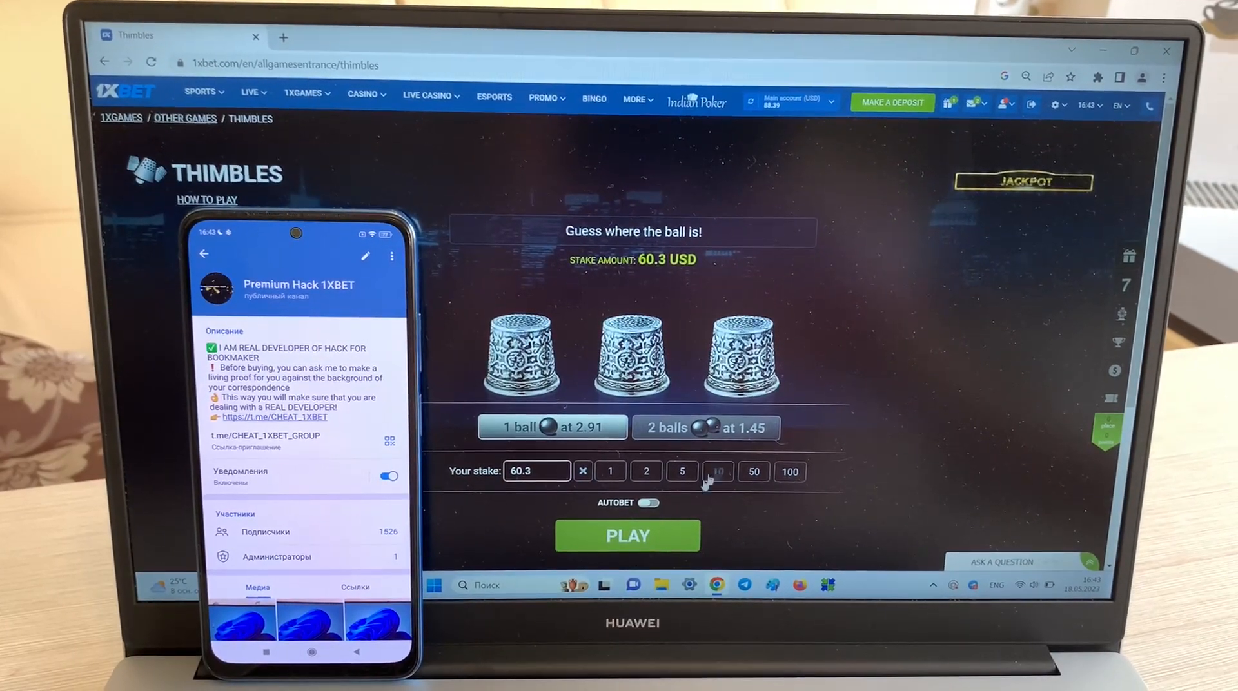
pyautogui.click(627, 536)
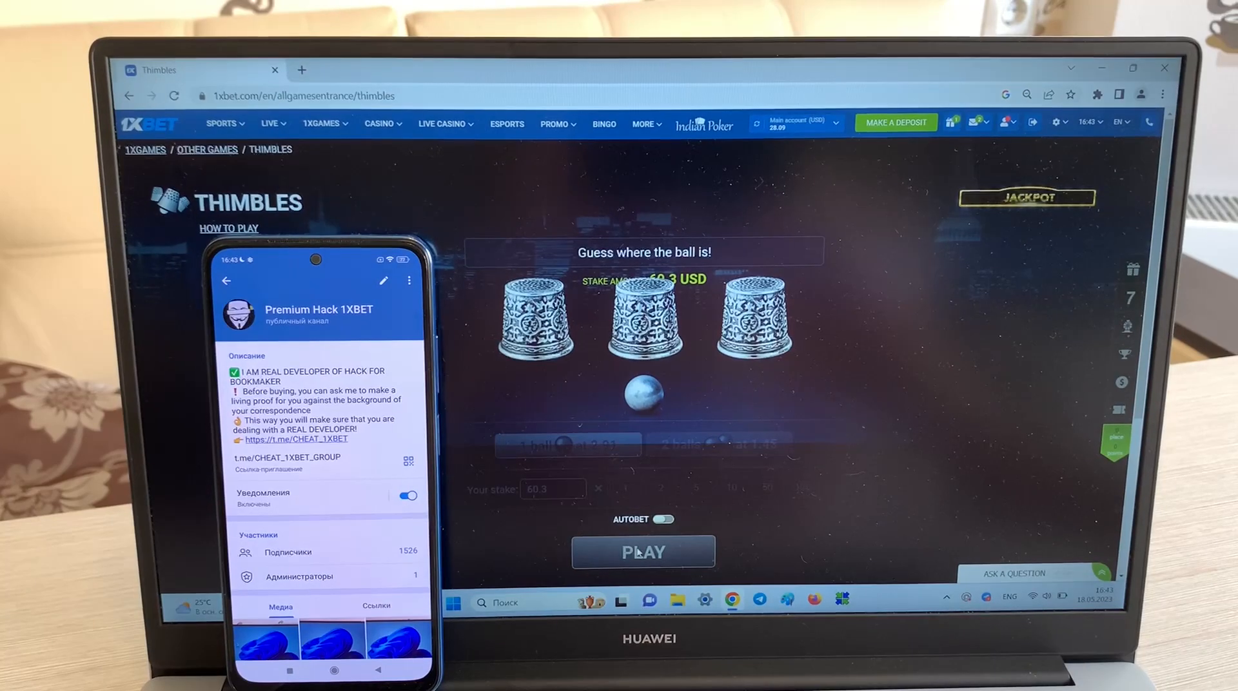
pyautogui.click(643, 552)
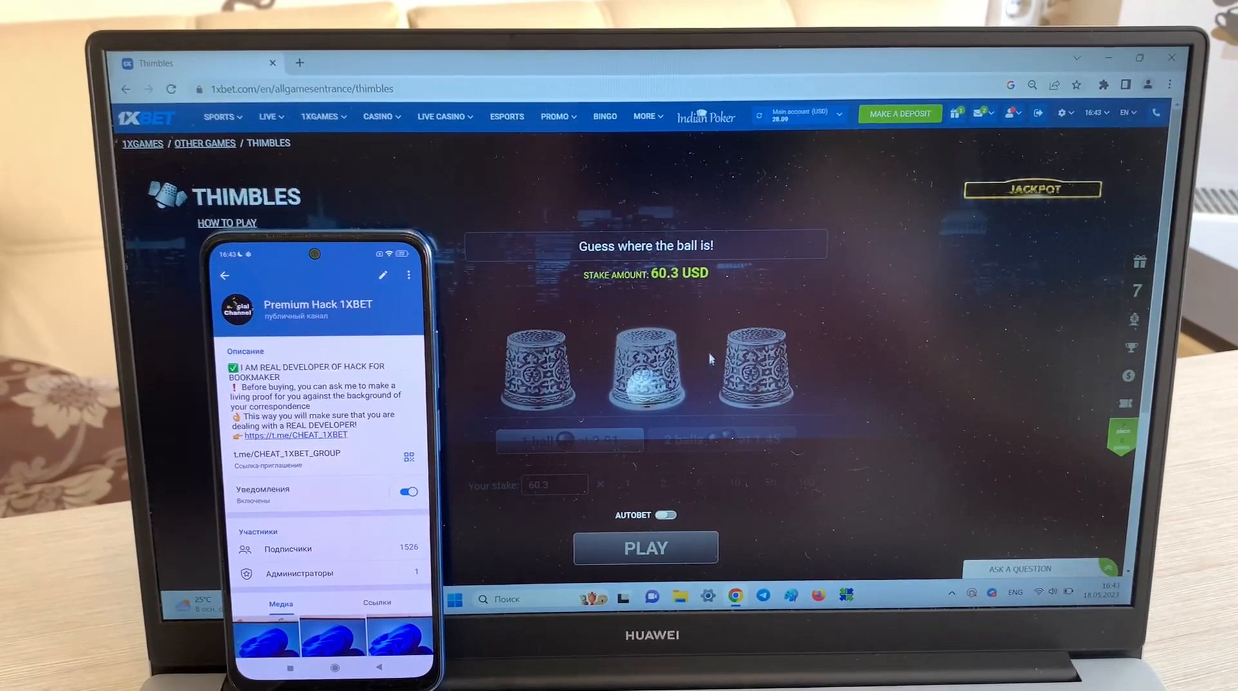
# - Raise the stake to 170.3 USD and pick the thimble hiding the ball
pyautogui.click(645, 548)
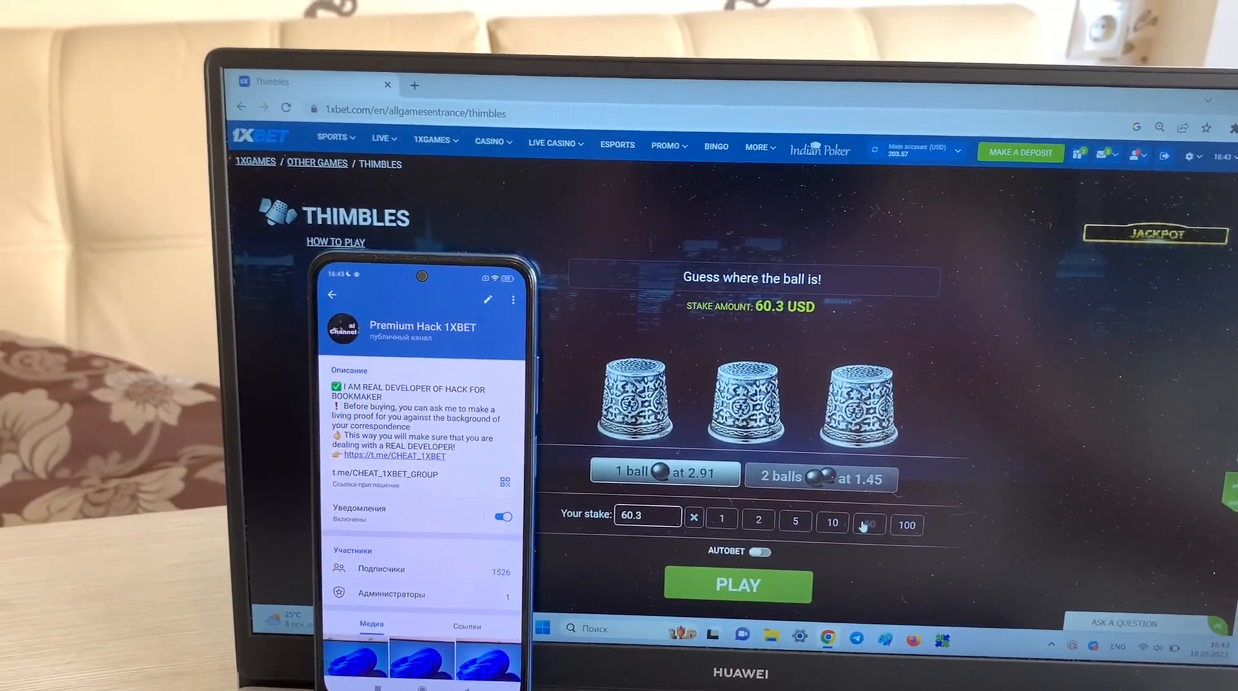
pyautogui.click(906, 526)
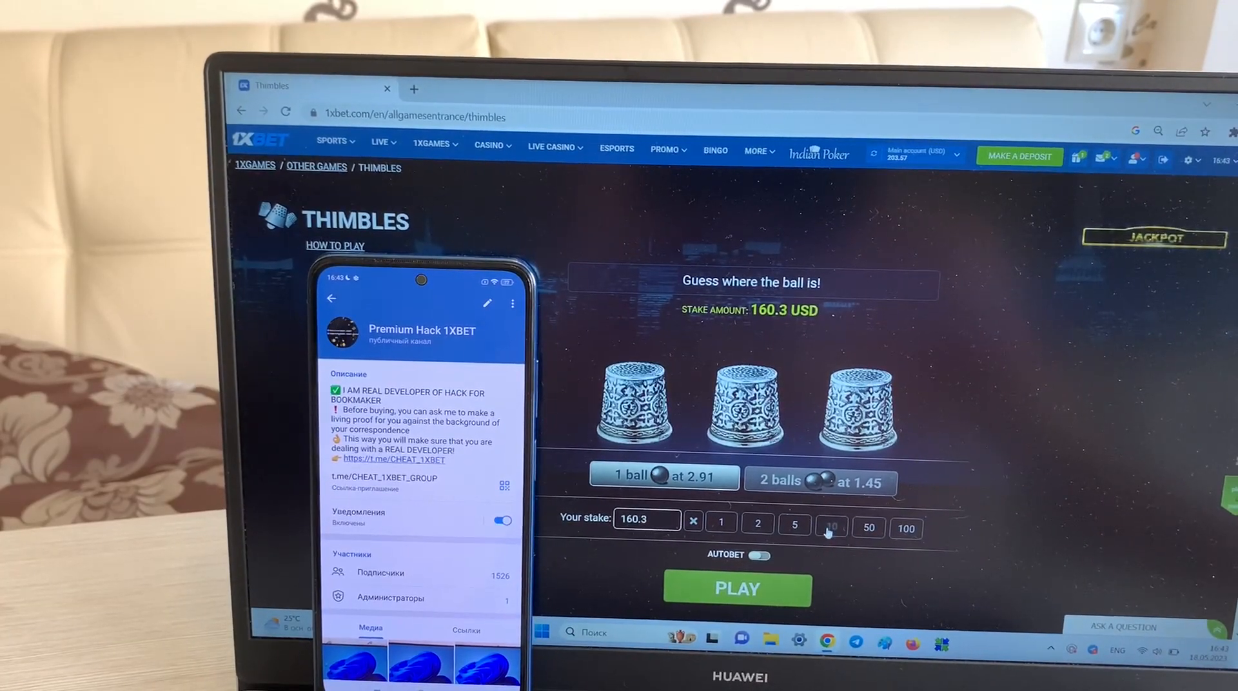
pyautogui.click(736, 588)
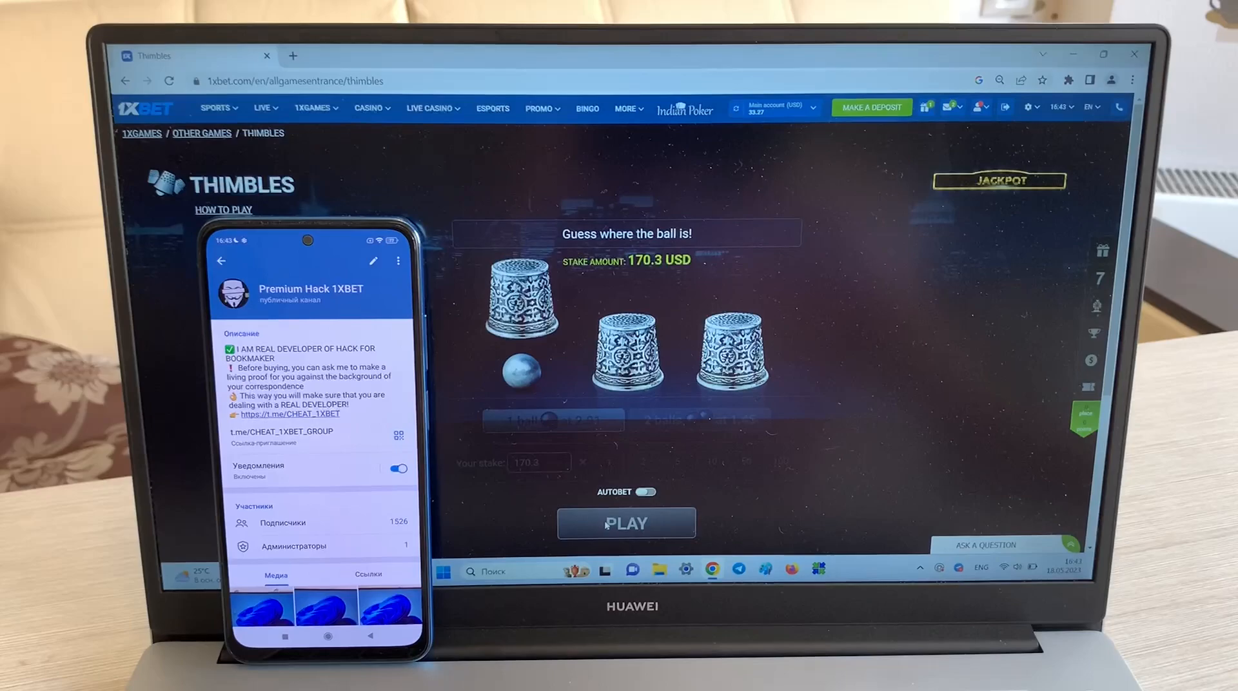
pyautogui.click(625, 523)
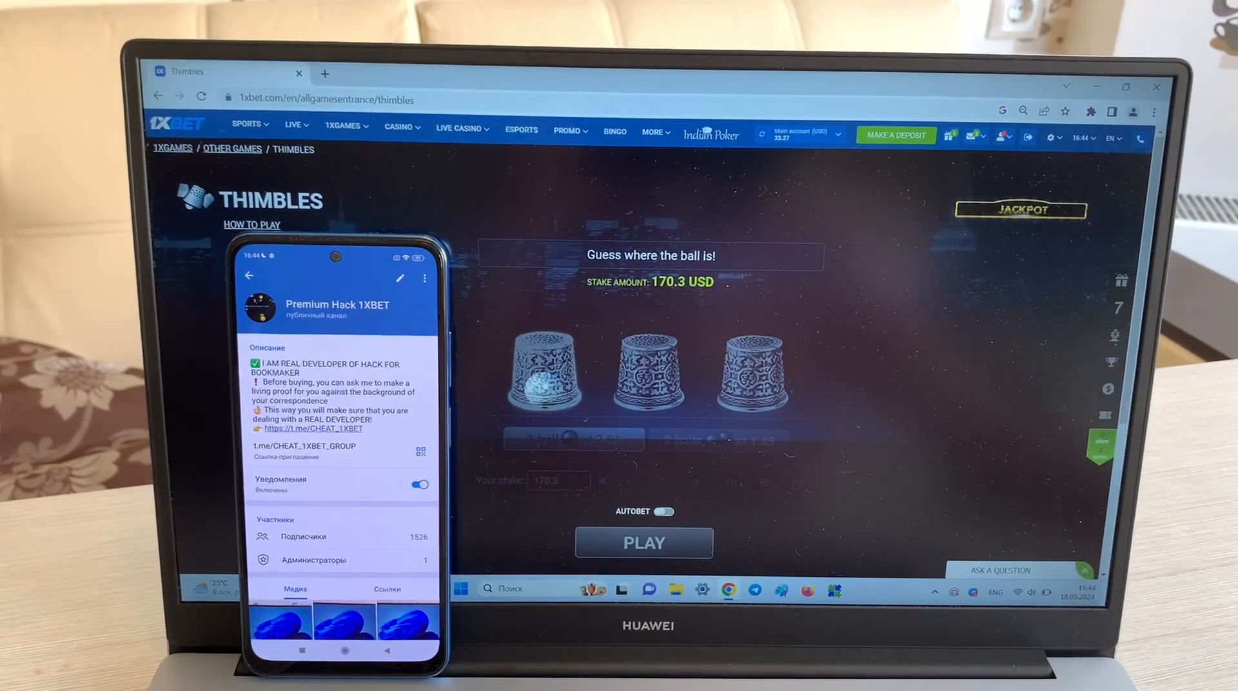
pyautogui.click(643, 543)
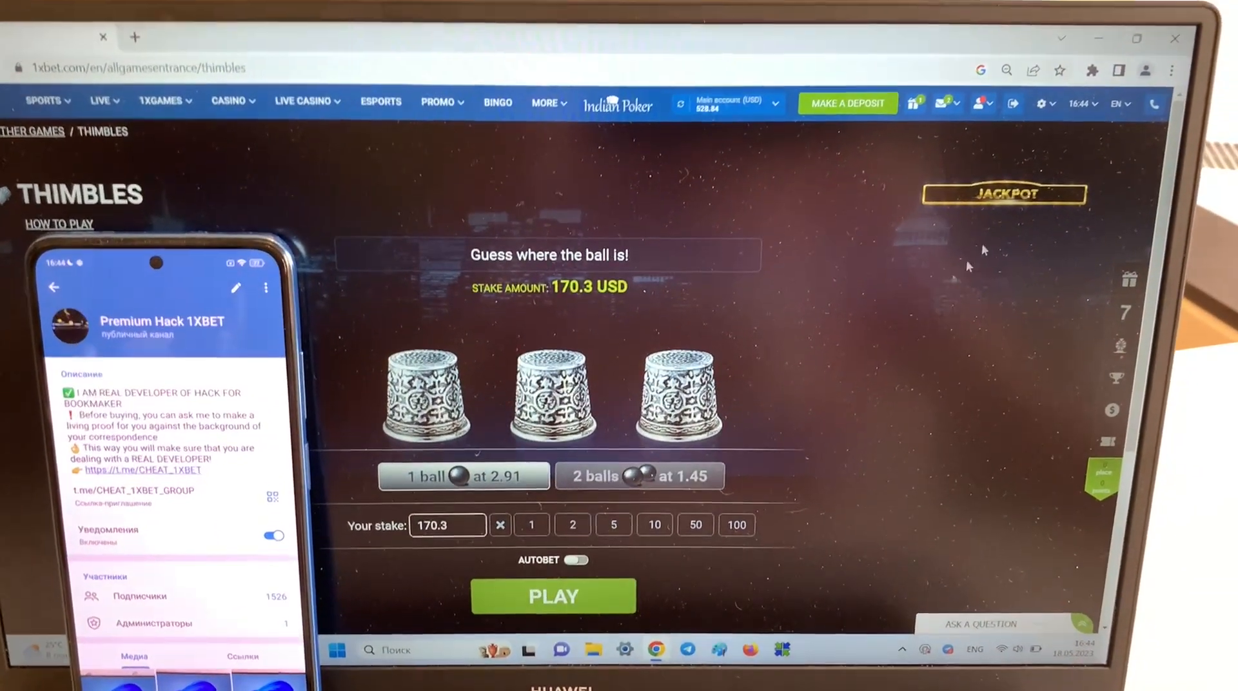
# - Submit a 500 USD Visa card withdrawal from the Withdraw funds page
pyautogui.click(962, 134)
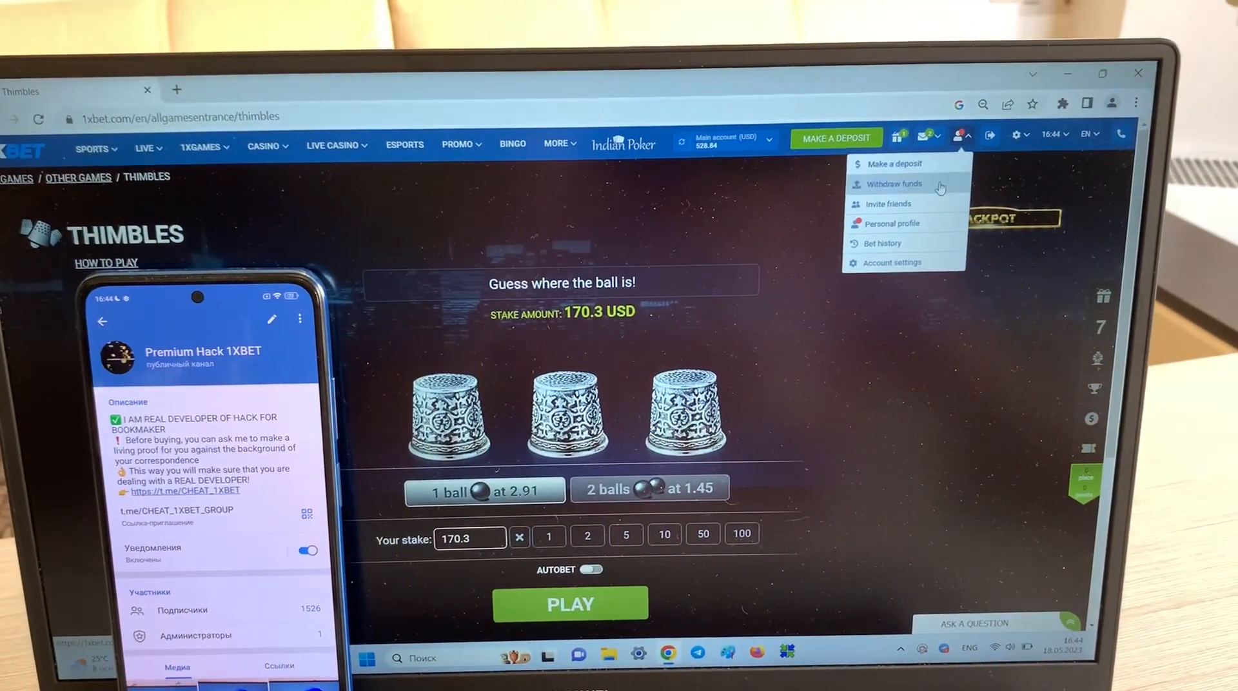
pyautogui.click(895, 183)
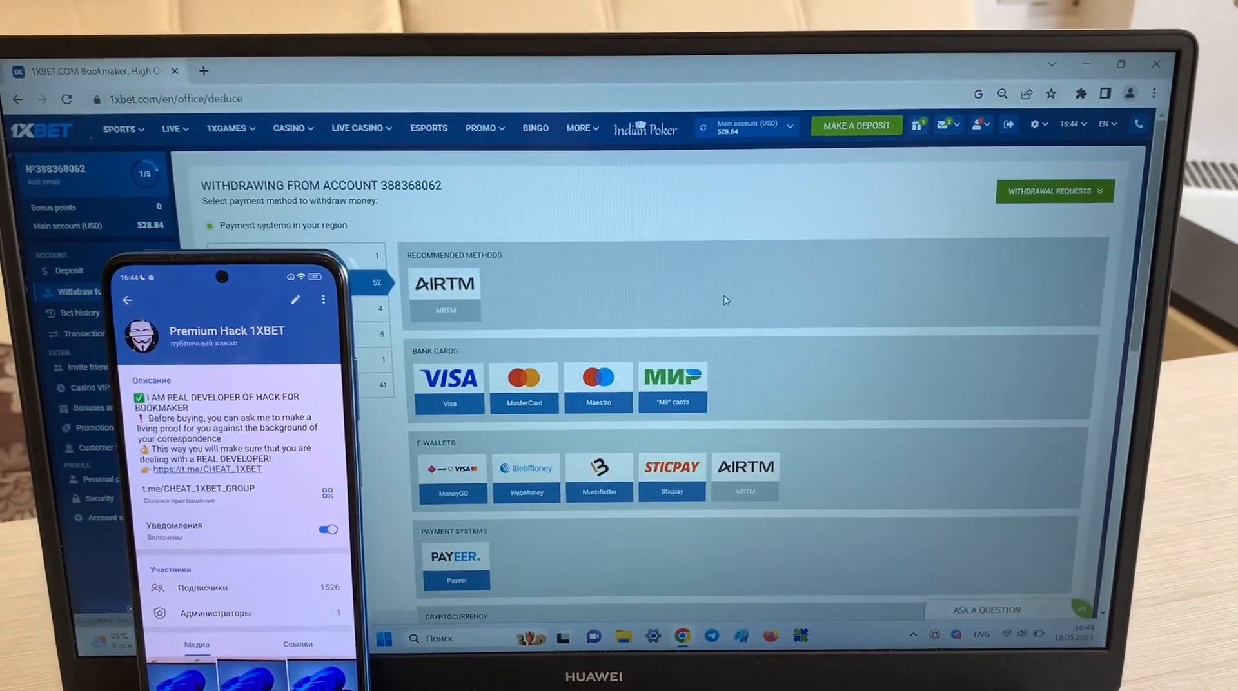
pyautogui.click(449, 387)
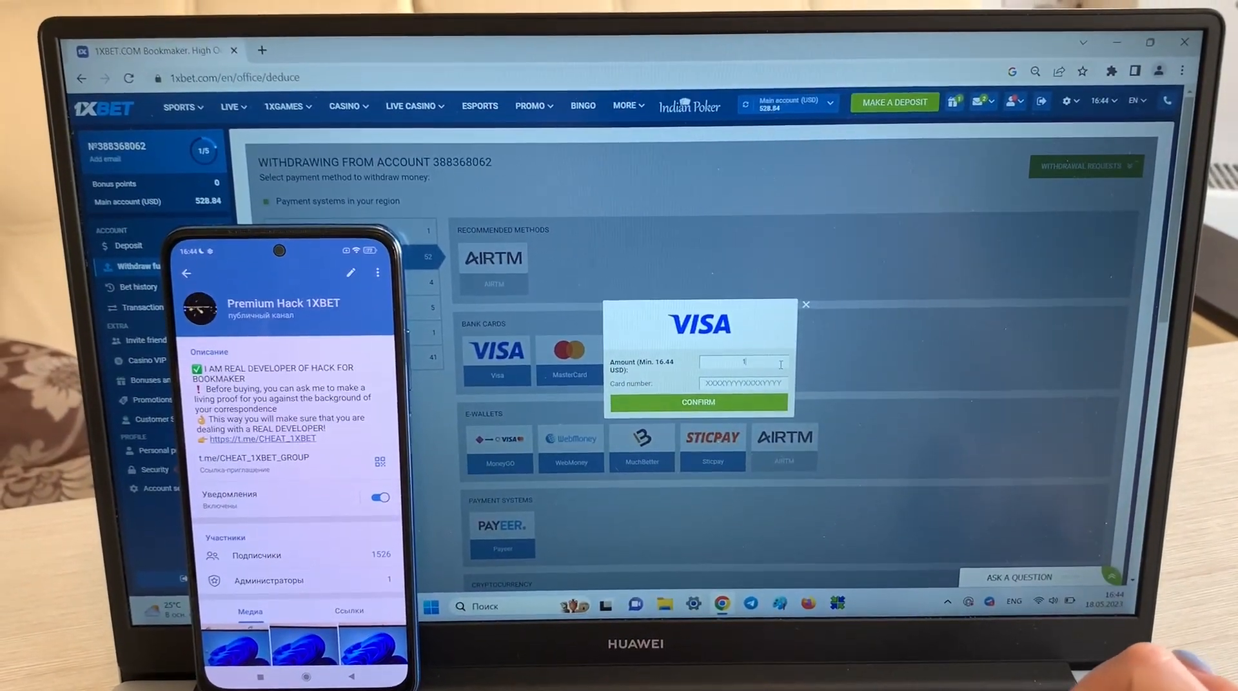
pyautogui.write('500')
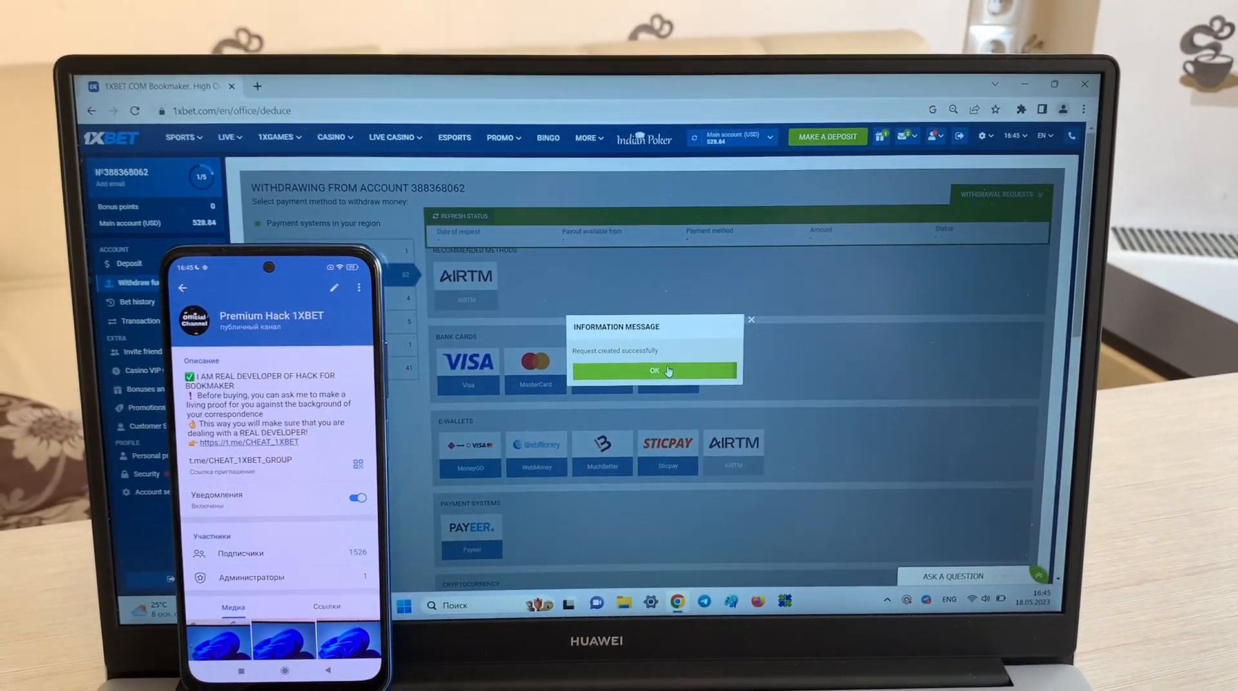
# - Dismiss the confirmation and refresh the withdrawal request until it shows Approved
pyautogui.click(654, 371)
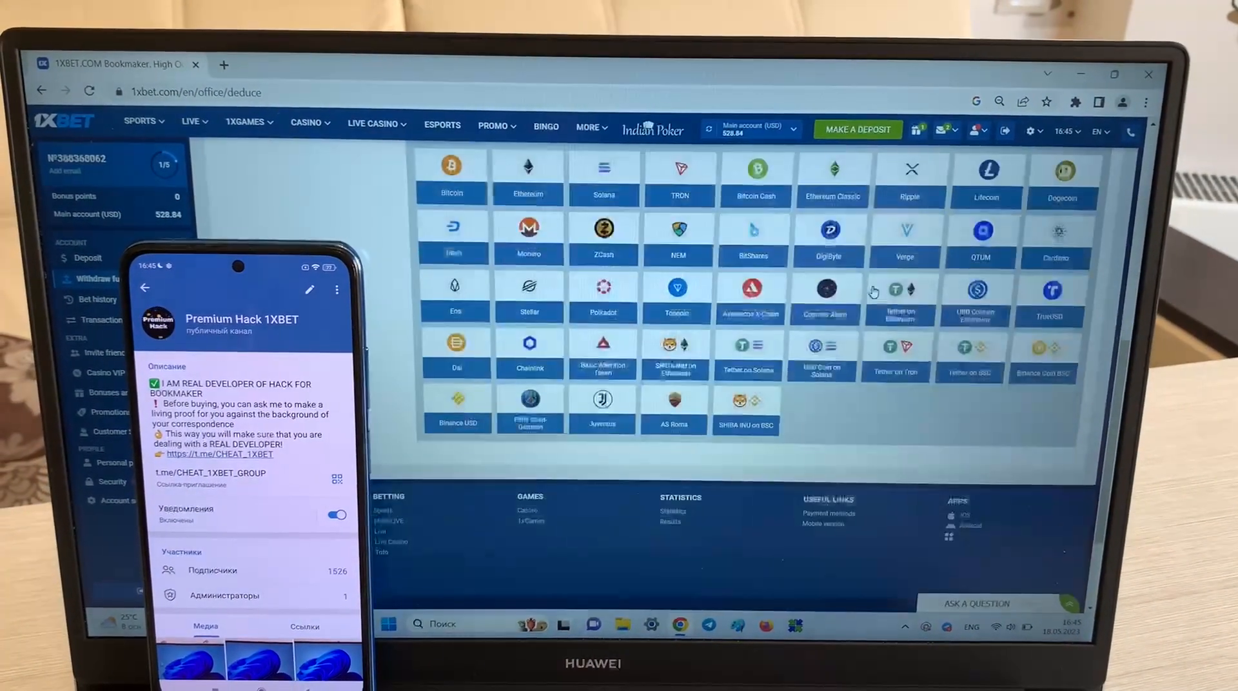
pyautogui.scroll(-3)
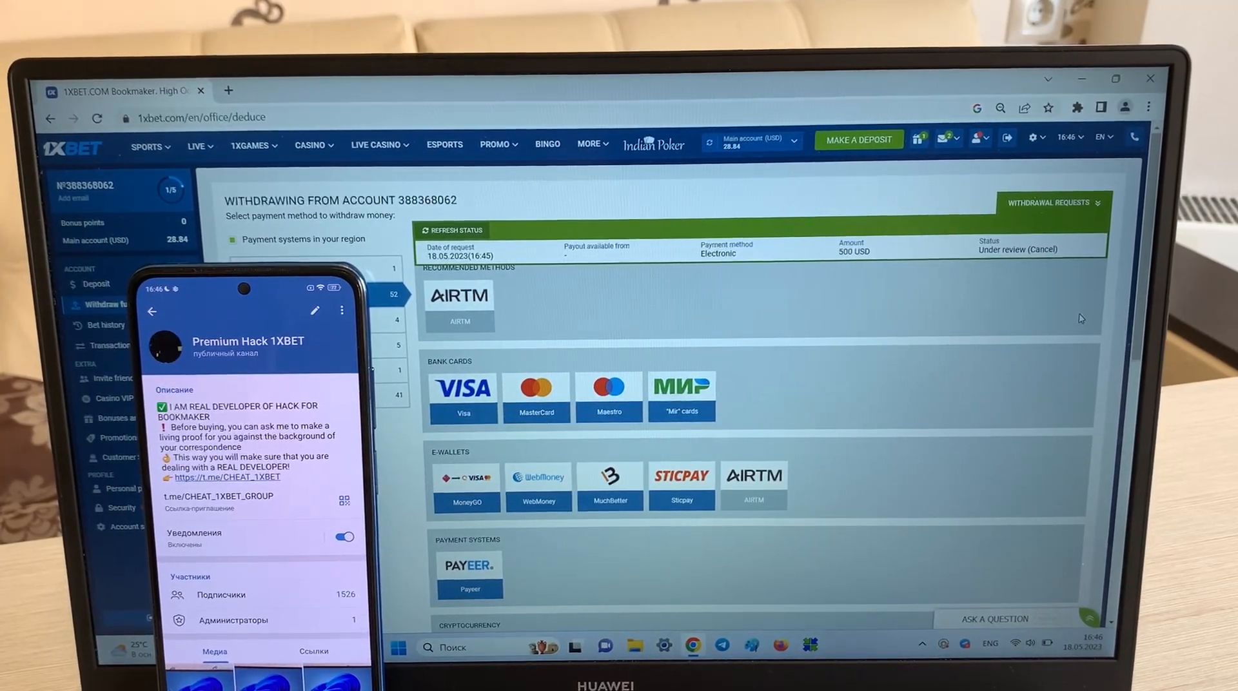
pyautogui.click(450, 230)
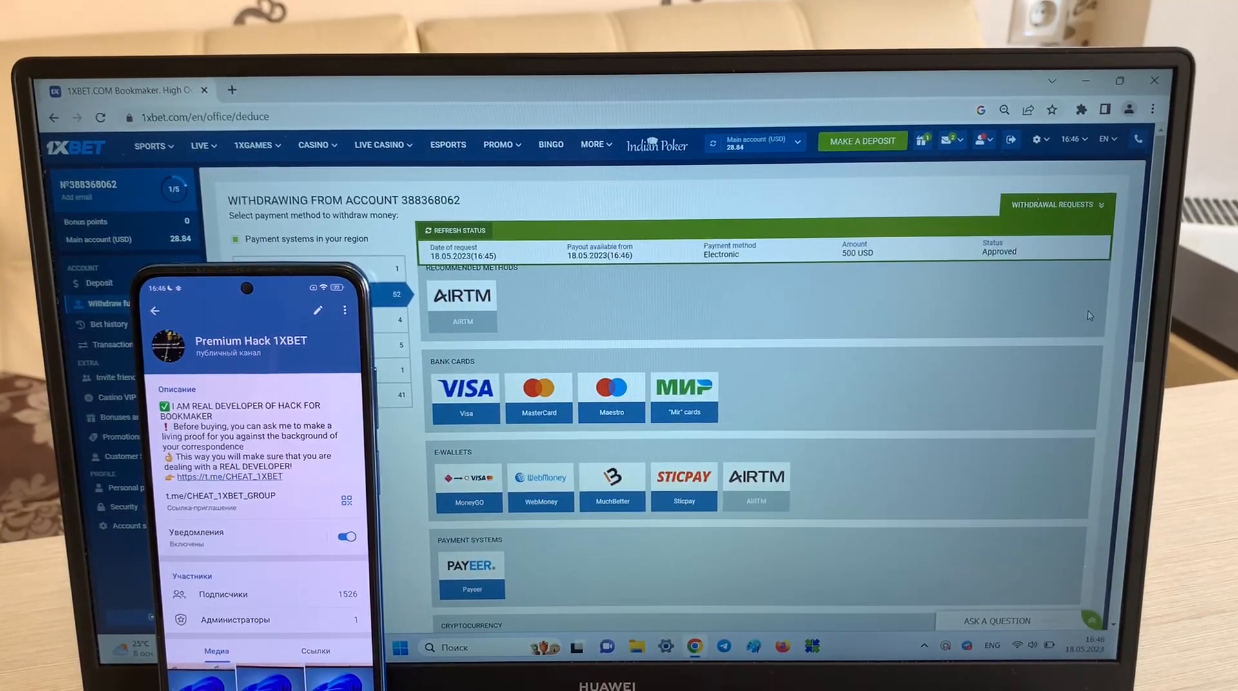